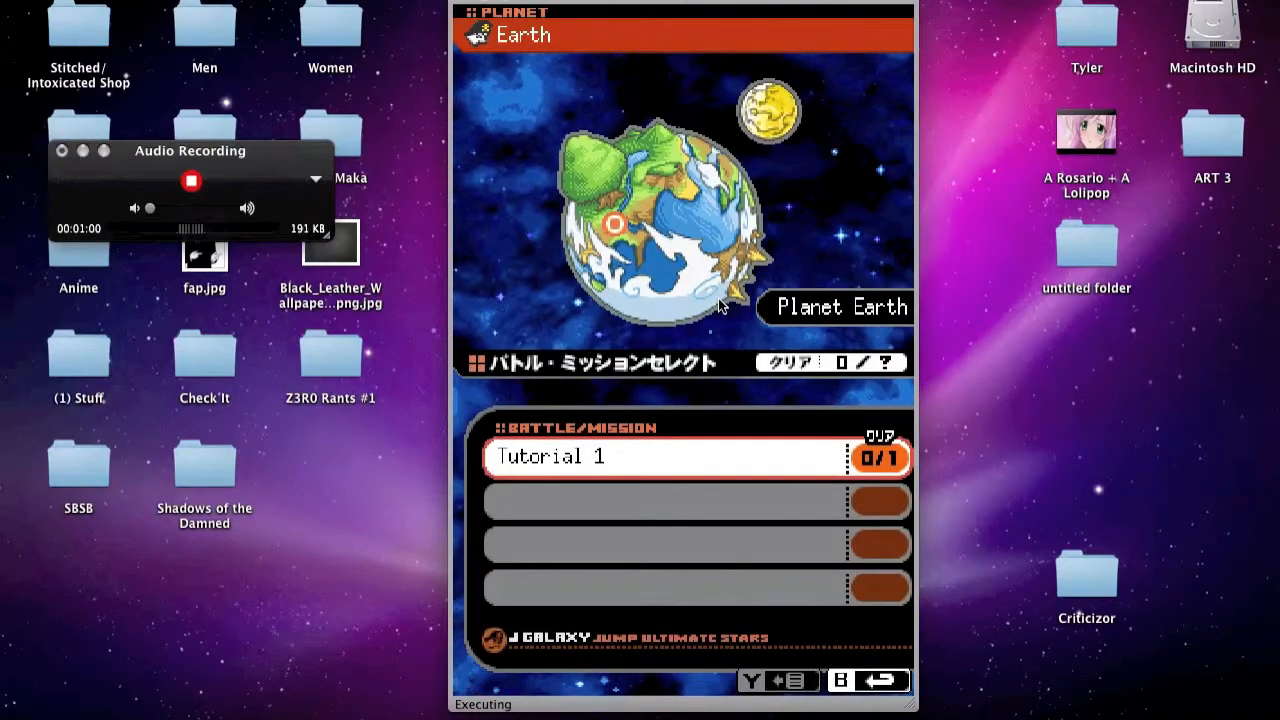
- Start Tutorial 1 from Planet Earth's Battle/Mission Select list
{"action": "left_click", "coordinate": [663, 457]}
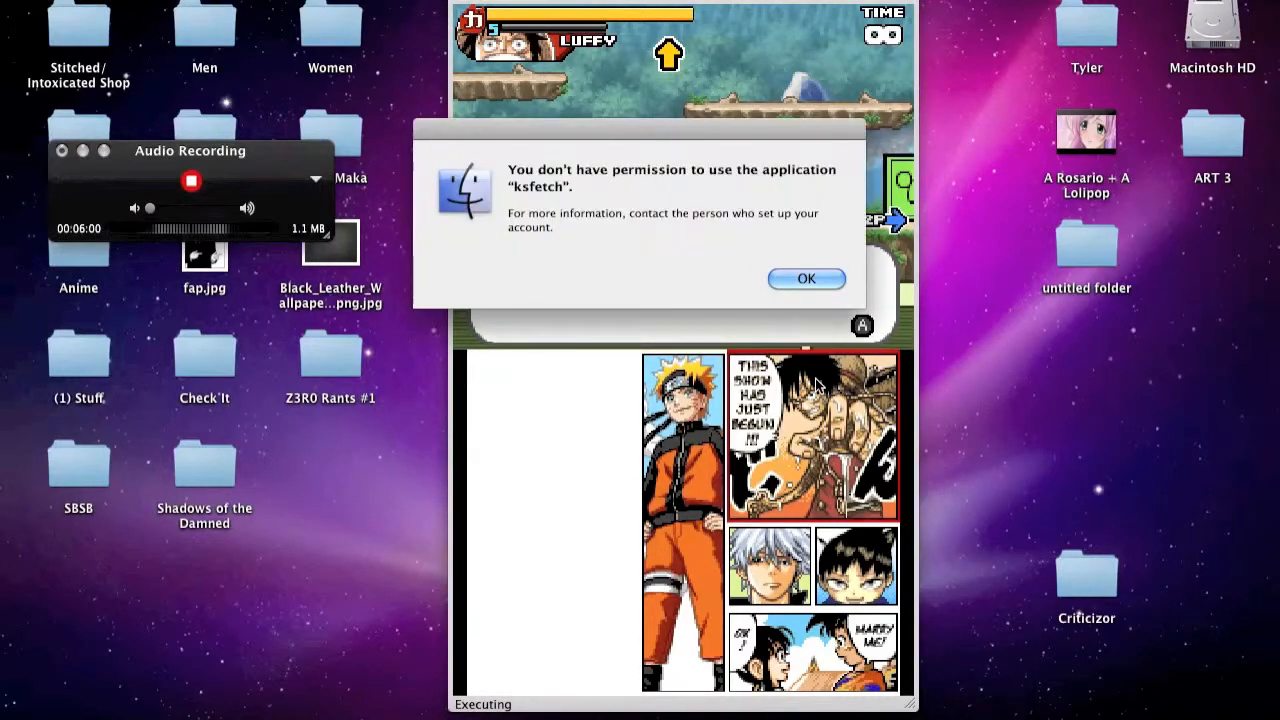
- Dismiss the ksfetch permission alert with OK so the Luffy tutorial resumes
{"action": "left_click", "coordinate": [806, 278]}
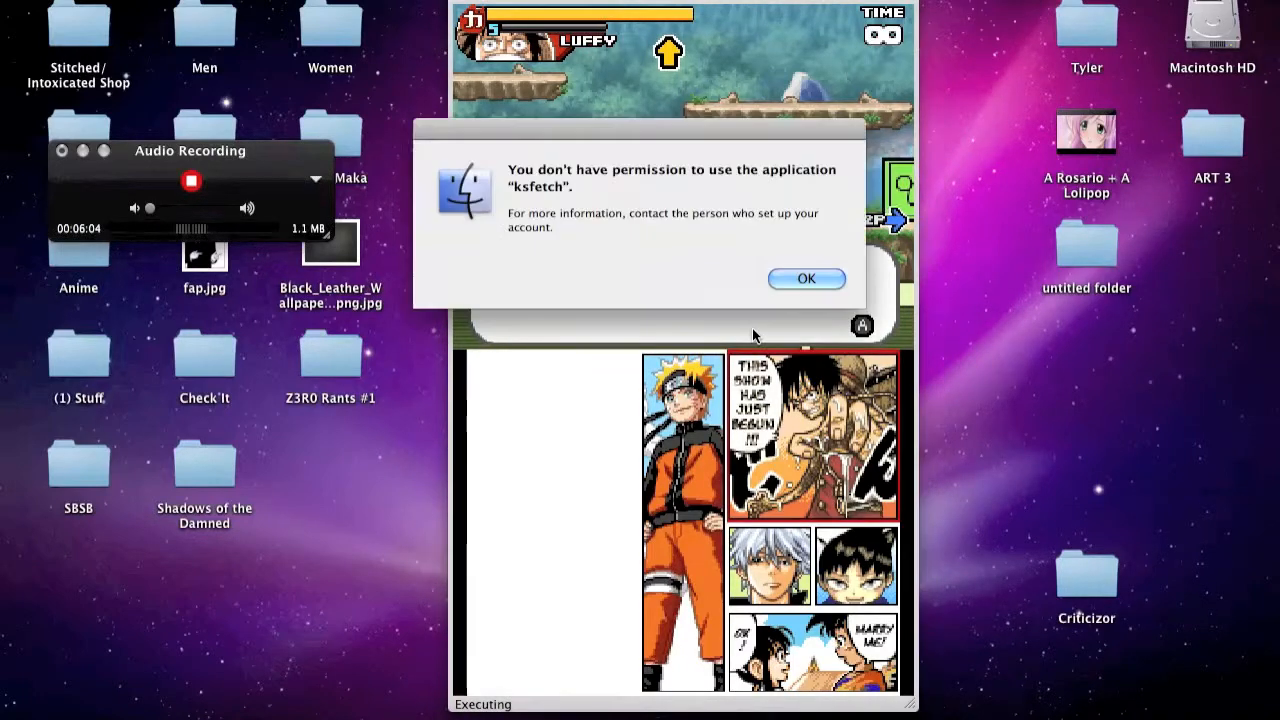
{"action": "left_click", "coordinate": [806, 278]}
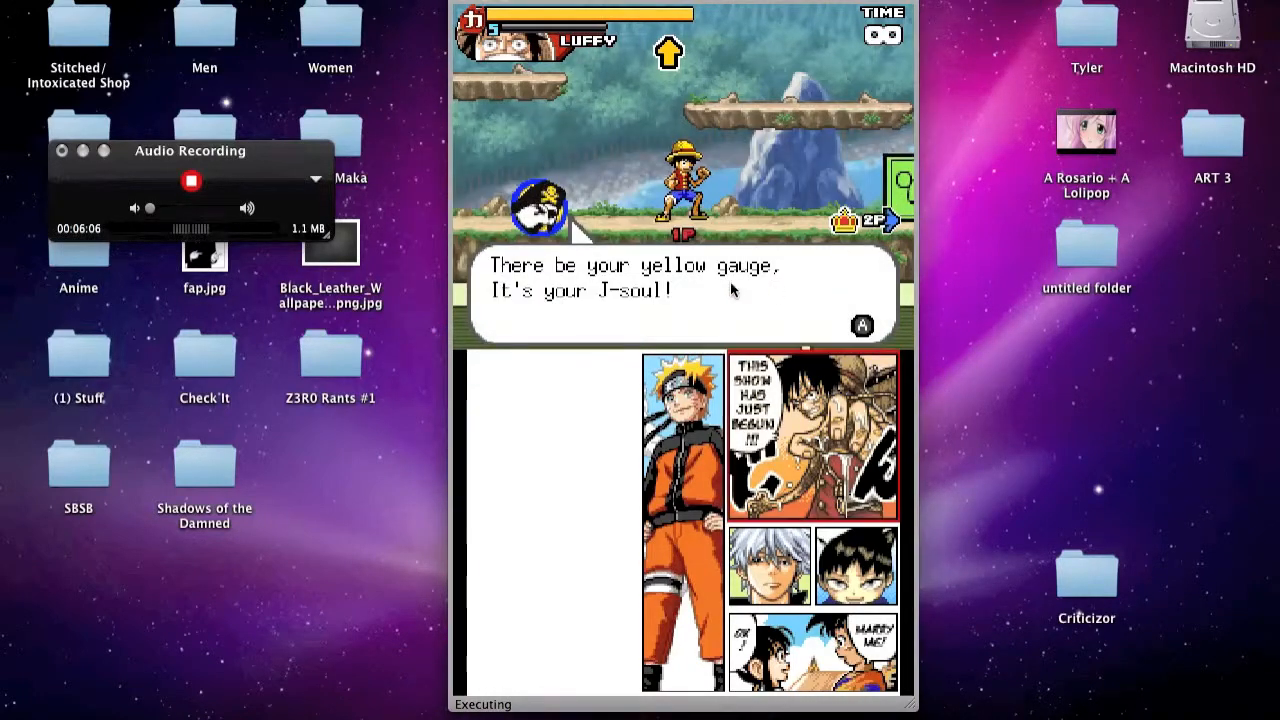
{"action": "mouse_move", "coordinate": [730, 307]}
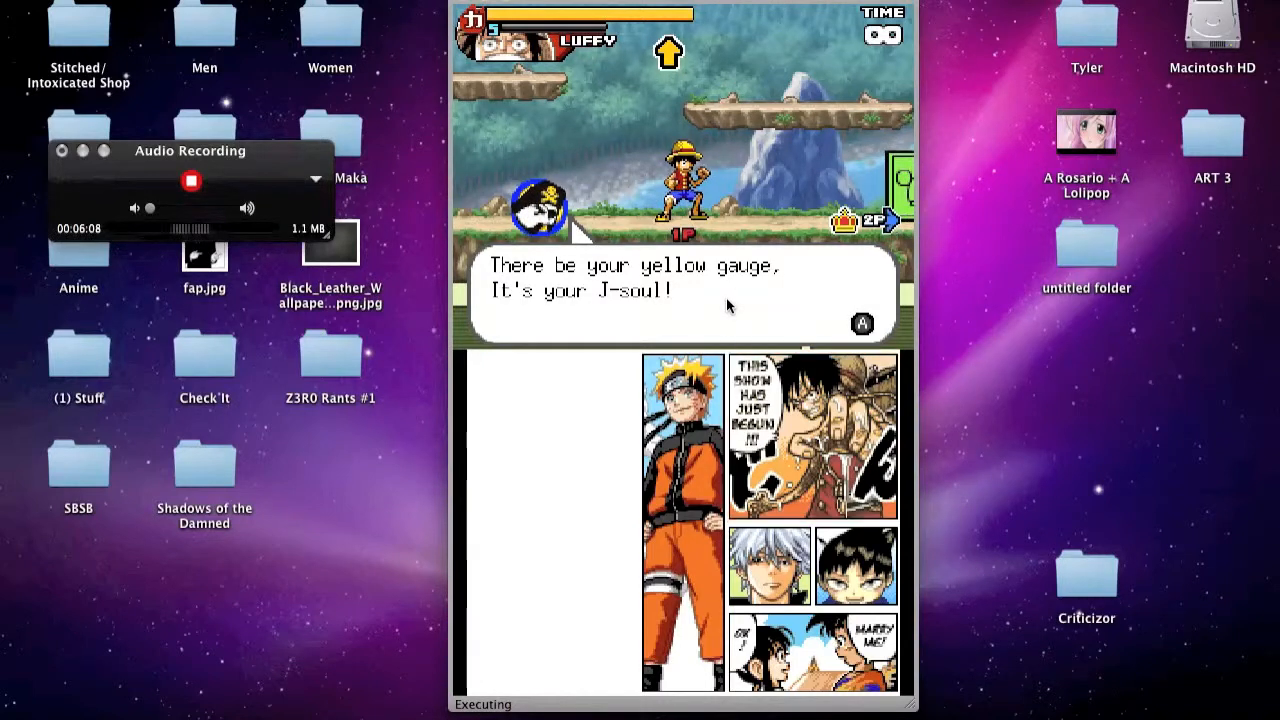